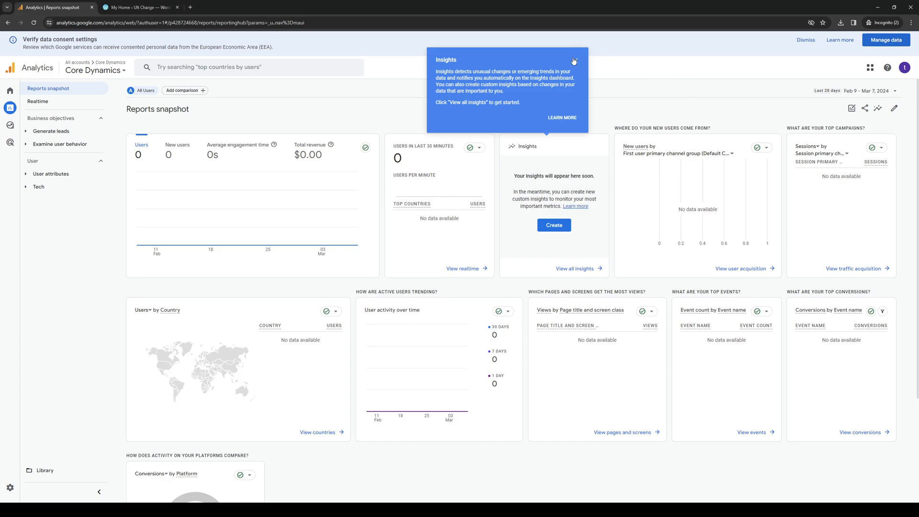
# Dismiss the Insights tip so the Core Dynamics Reports snapshot is fully visible.
pyautogui.click(573, 58)
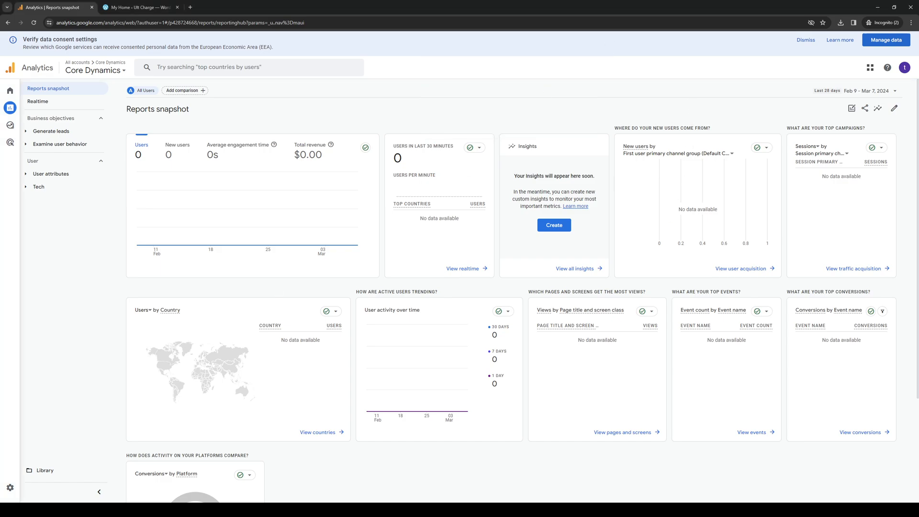
pyautogui.moveTo(543, 355)
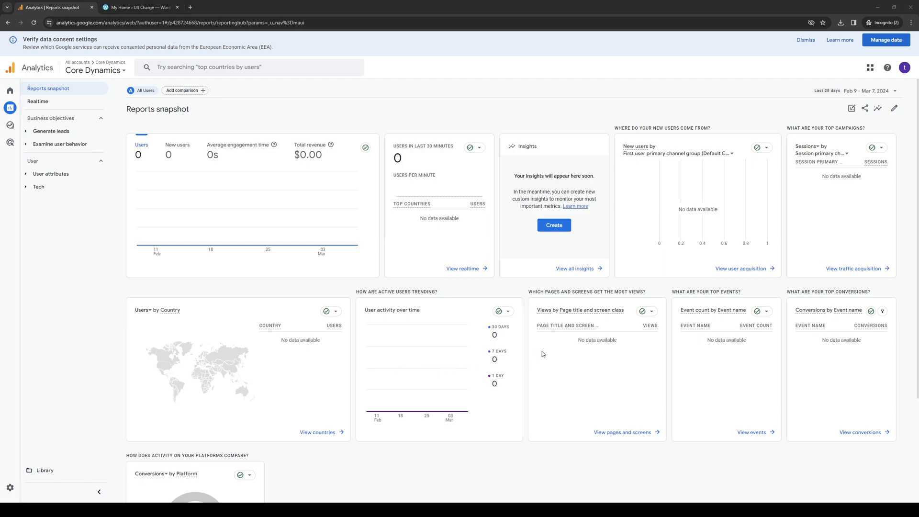
pyautogui.moveTo(544, 352)
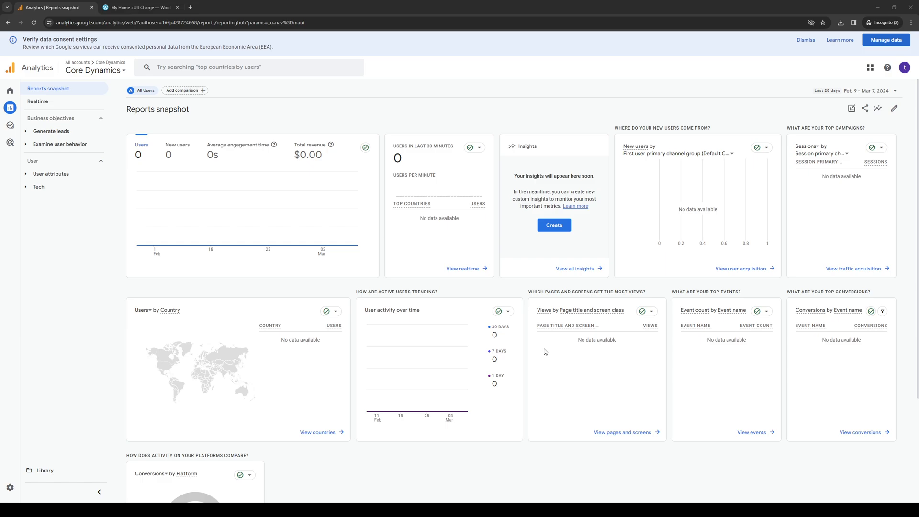
pyautogui.moveTo(248, 295)
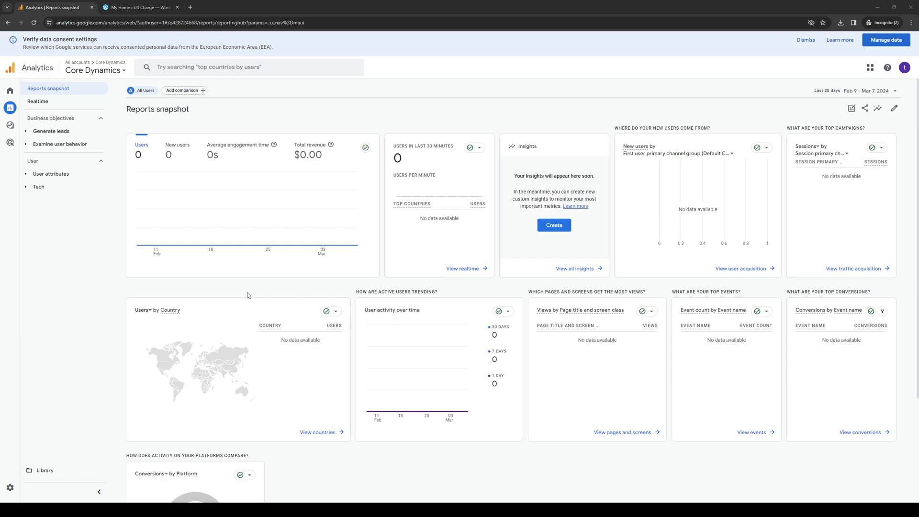
pyautogui.moveTo(92, 286)
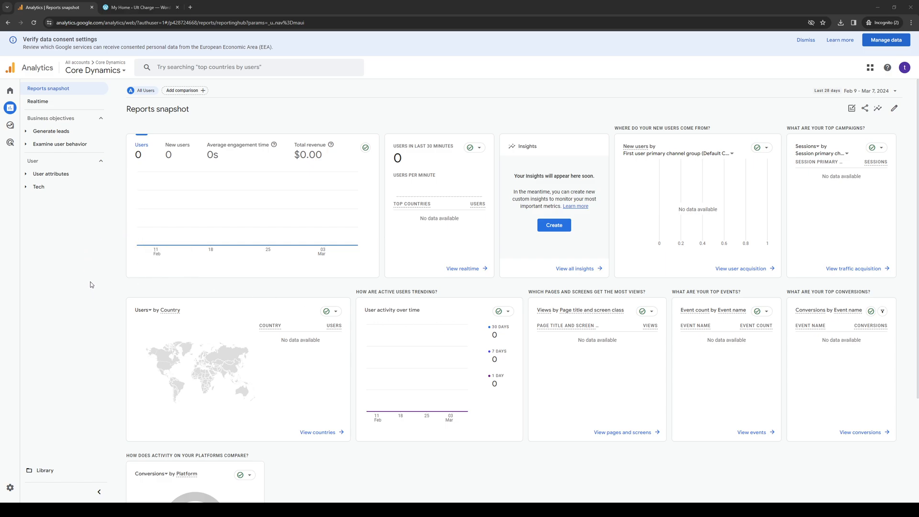
pyautogui.moveTo(88, 261)
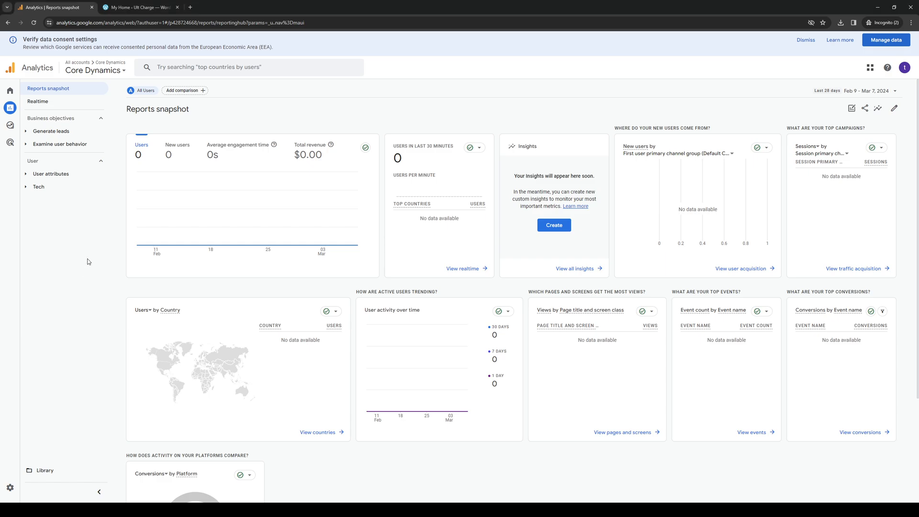
pyautogui.moveTo(67, 253)
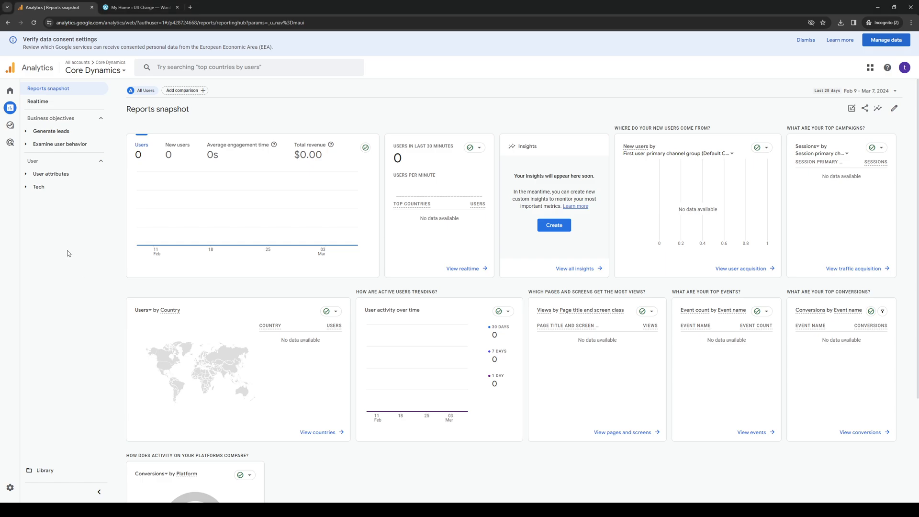
pyautogui.moveTo(161, 169)
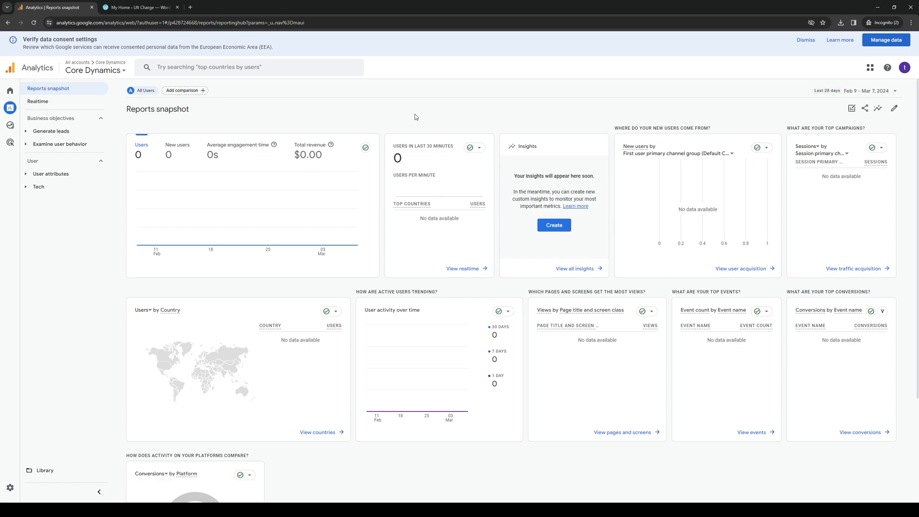
# Search Analytics help for 'api' and open the API Quickstart guide in a new tab.
pyautogui.click(234, 67)
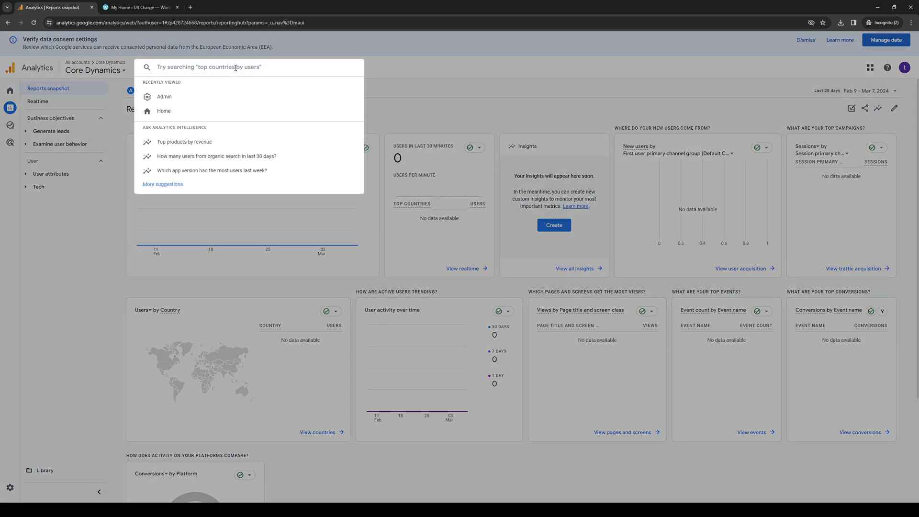
pyautogui.write('api')
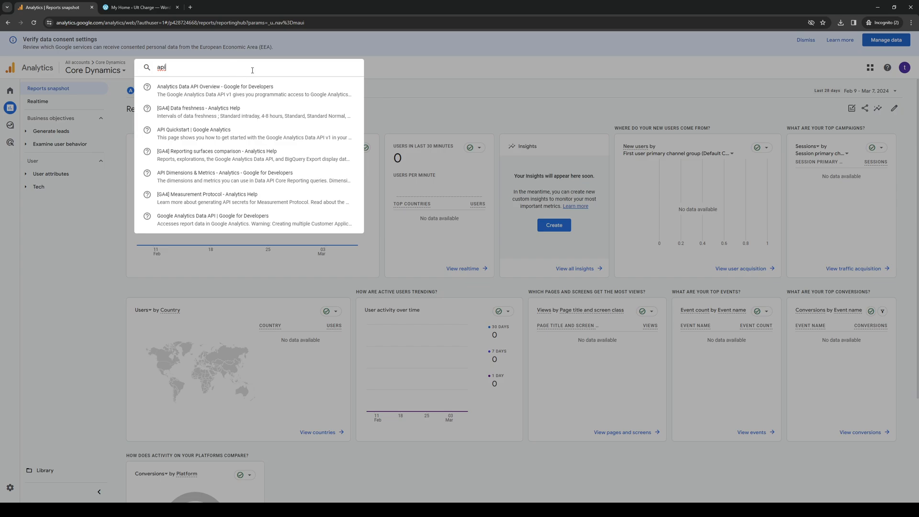
pyautogui.moveTo(209, 138)
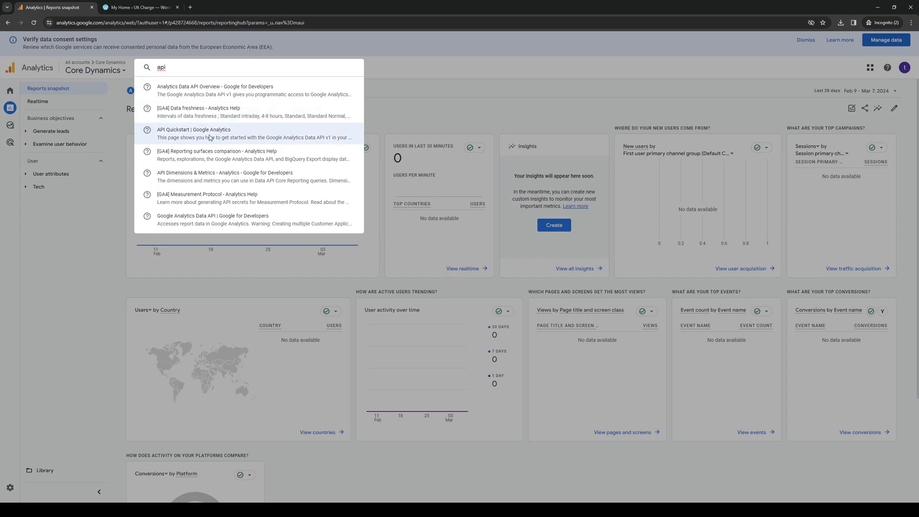
pyautogui.click(195, 130)
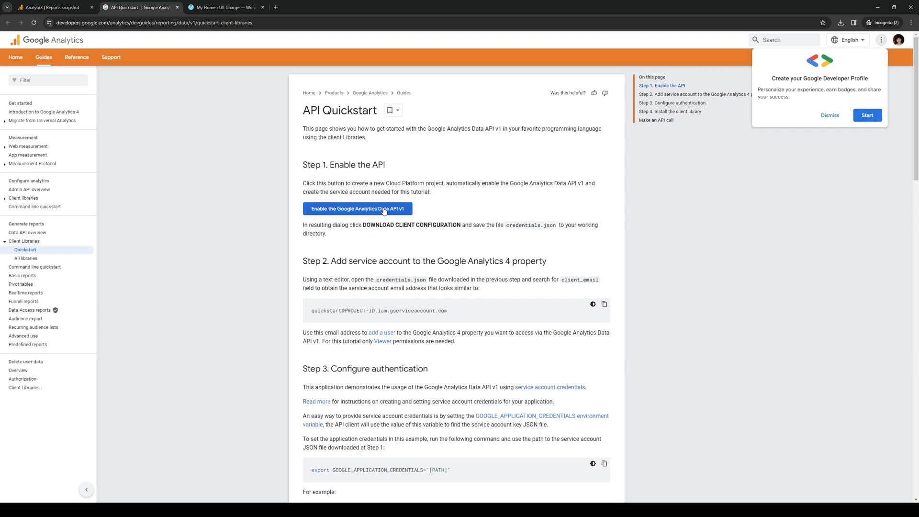
# Enable the Data API v1 with project name 'Test Project', accept the terms, and continue with Next.
pyautogui.click(357, 209)
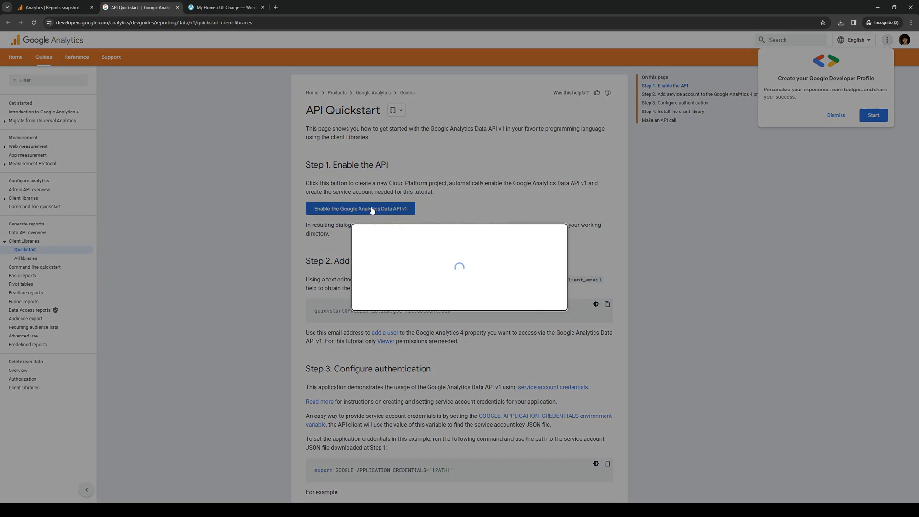
pyautogui.click(361, 209)
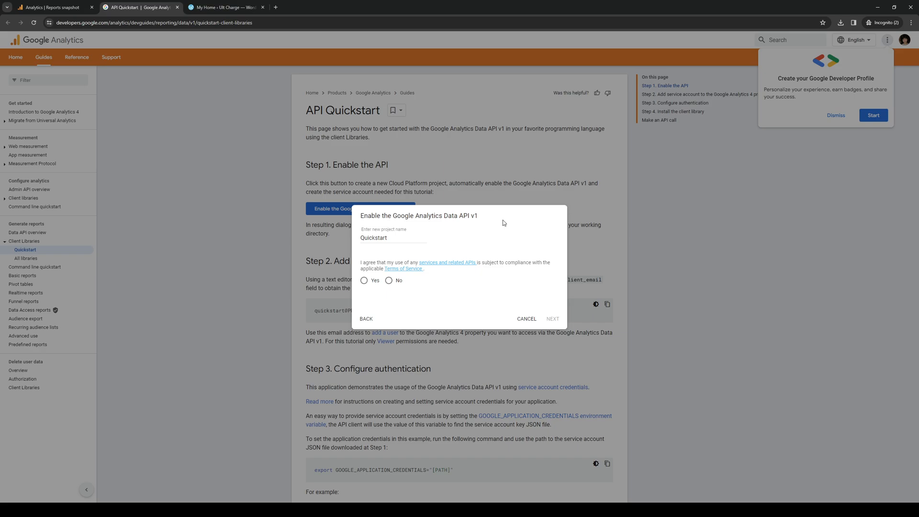
pyautogui.moveTo(448, 231)
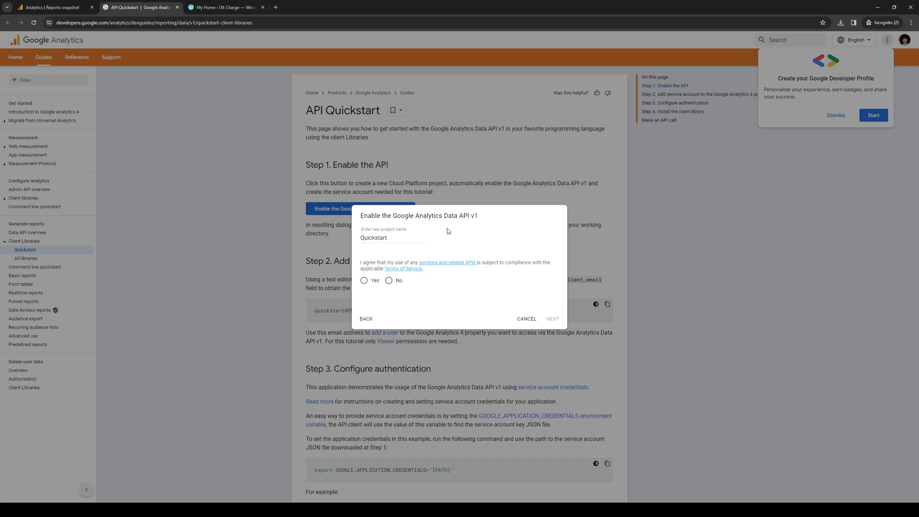
pyautogui.moveTo(473, 231)
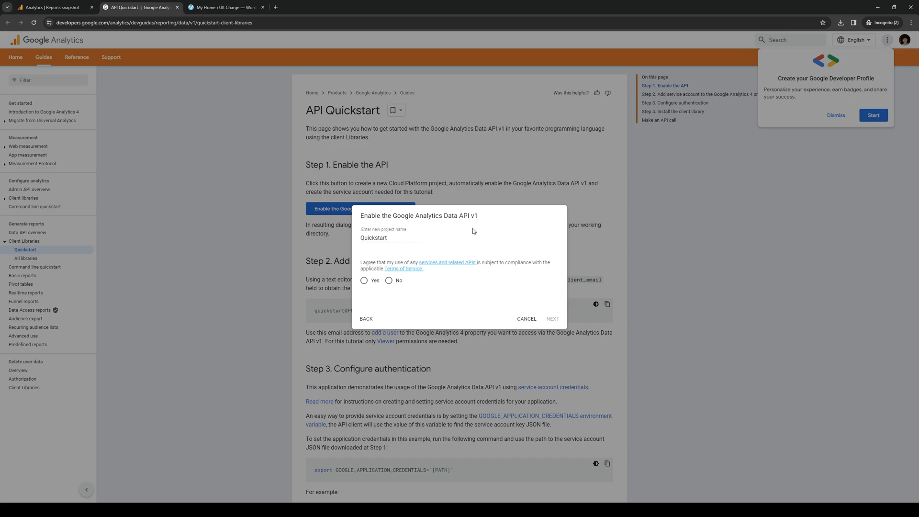
pyautogui.click(398, 238)
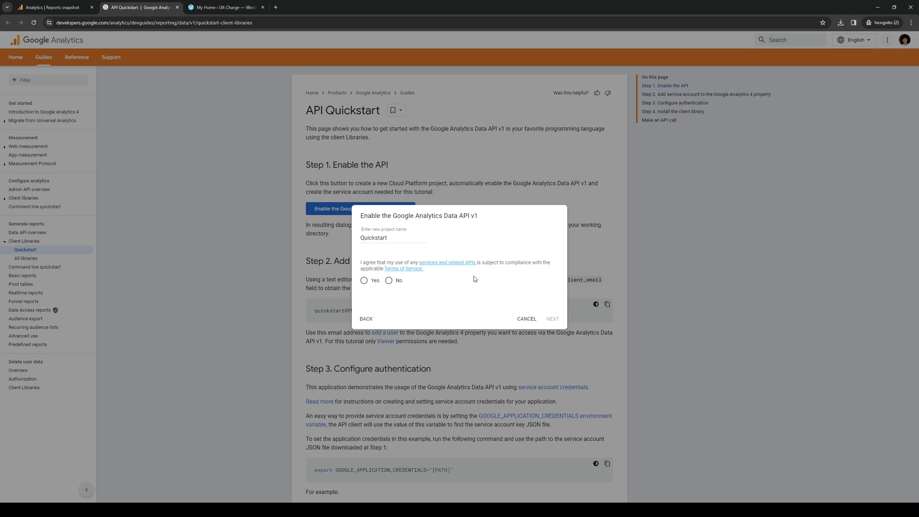
pyautogui.click(405, 237)
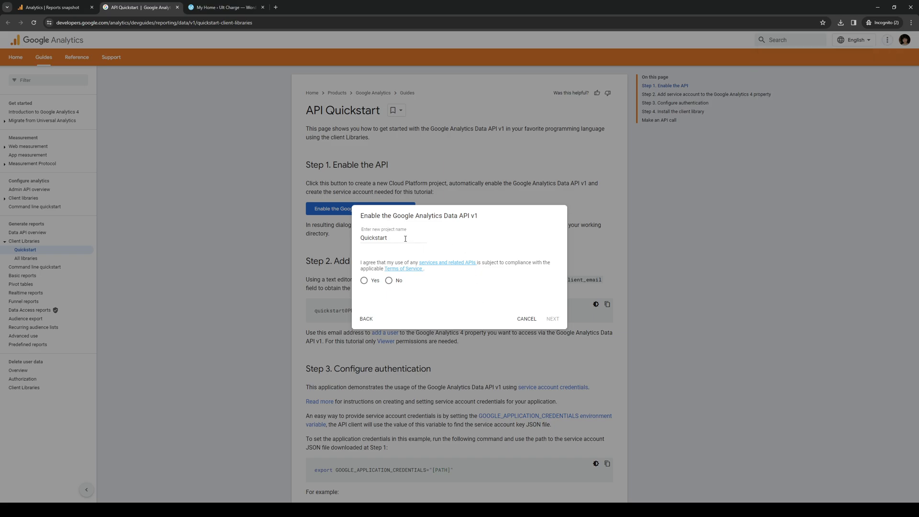
pyautogui.write('Test')
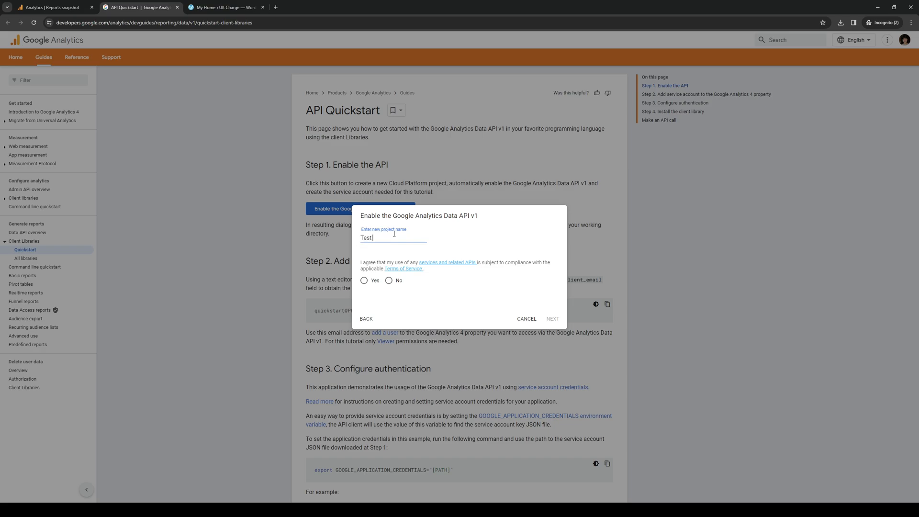
pyautogui.write('Project')
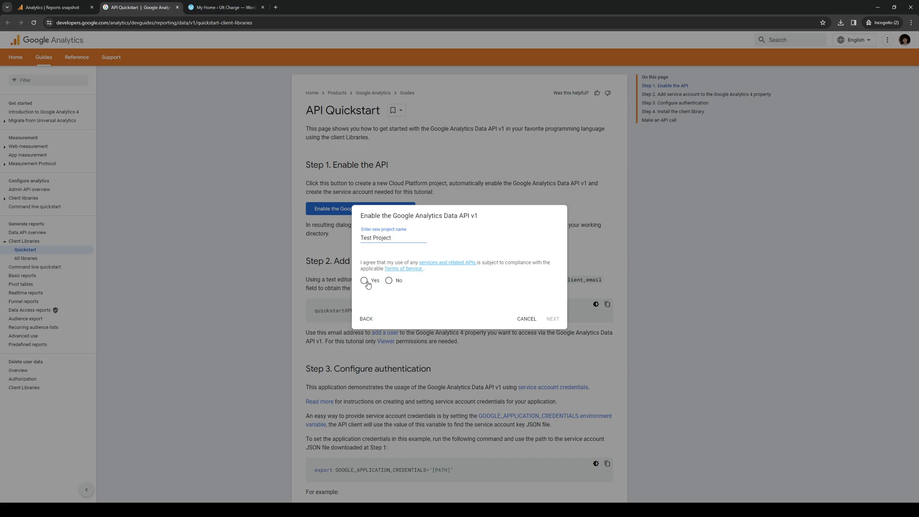
pyautogui.click(364, 280)
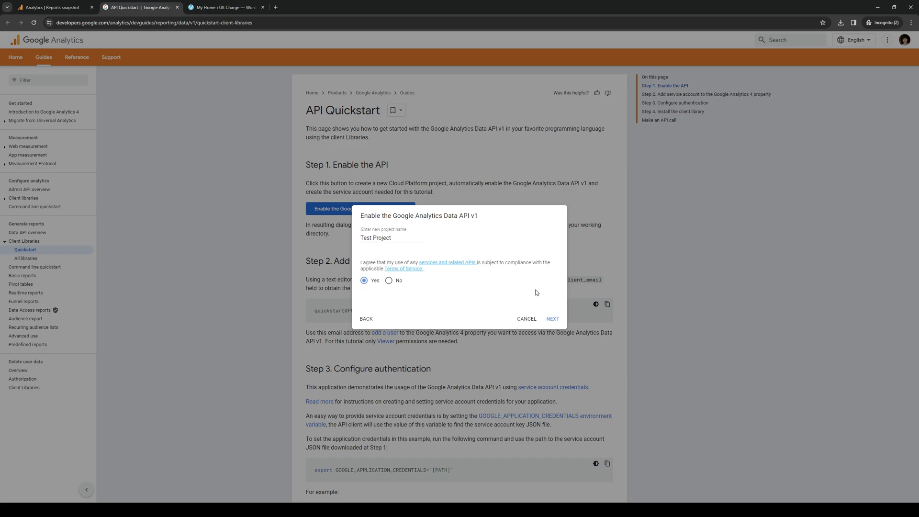
pyautogui.moveTo(535, 297)
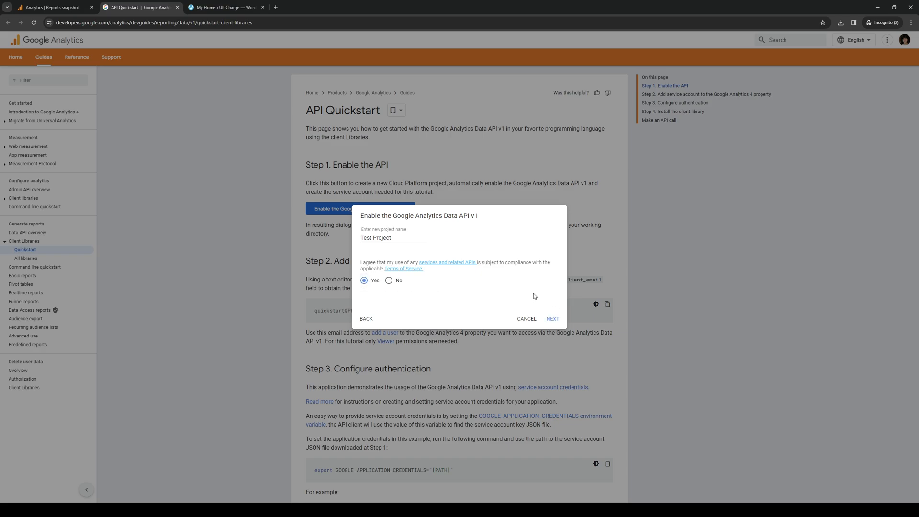
pyautogui.moveTo(512, 287)
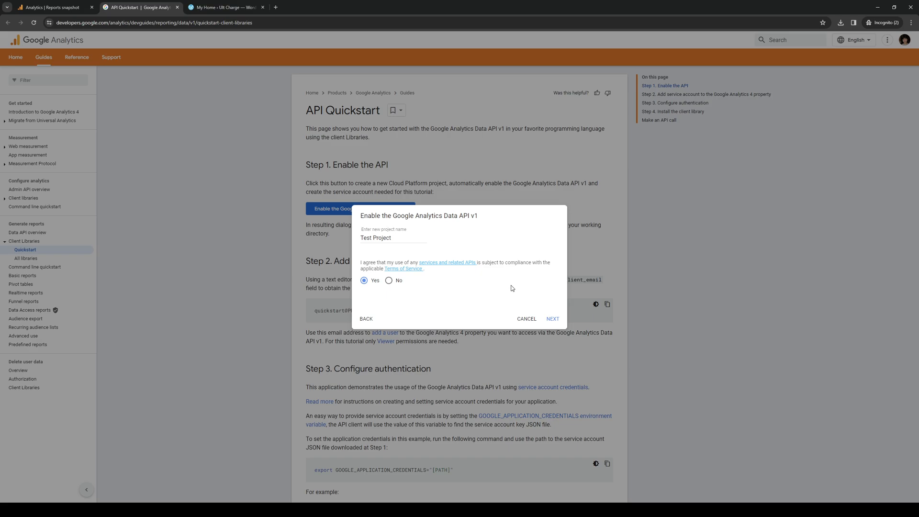
pyautogui.moveTo(547, 295)
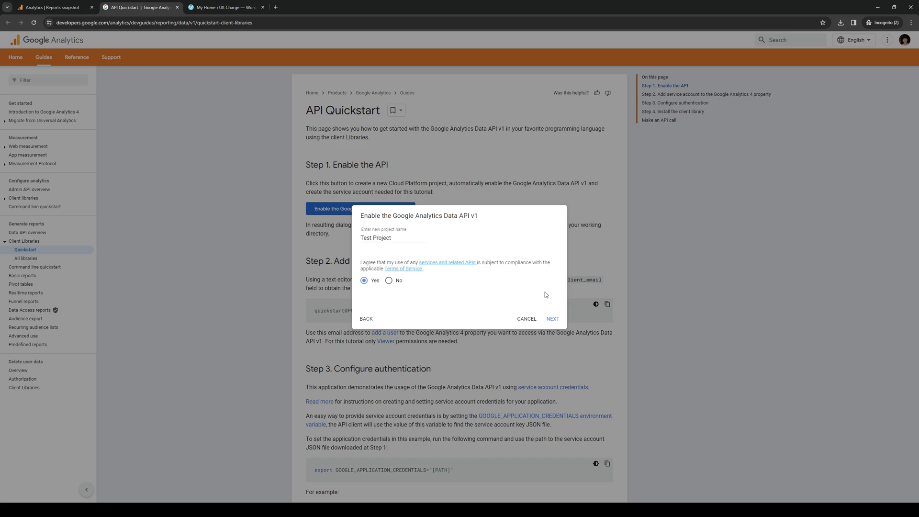
pyautogui.click(552, 319)
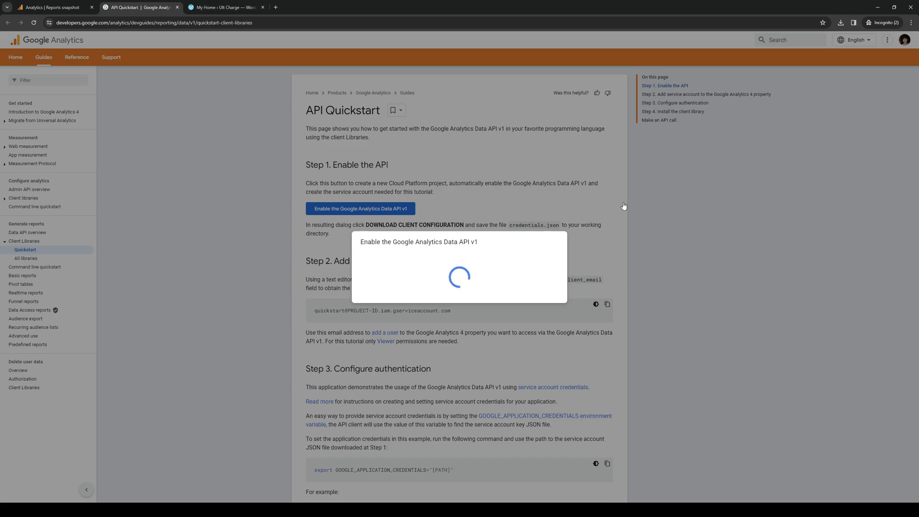
pyautogui.moveTo(344, 249)
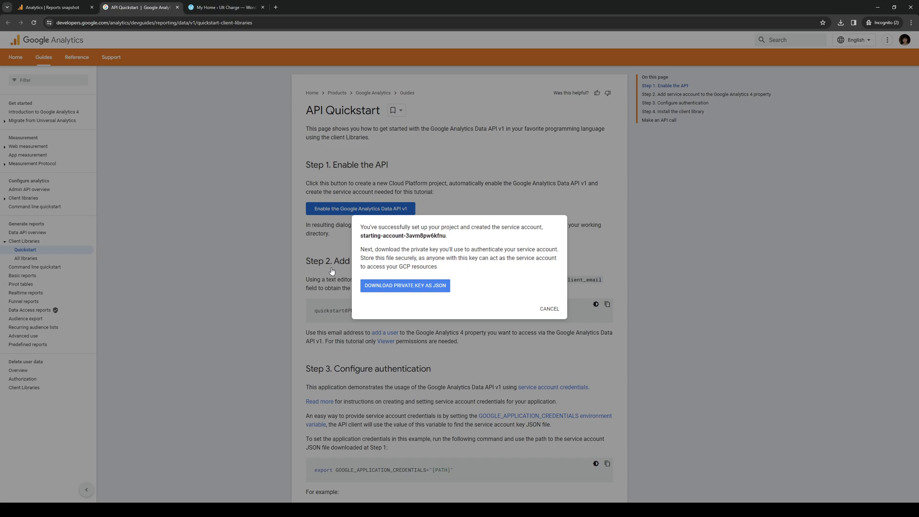
pyautogui.moveTo(514, 272)
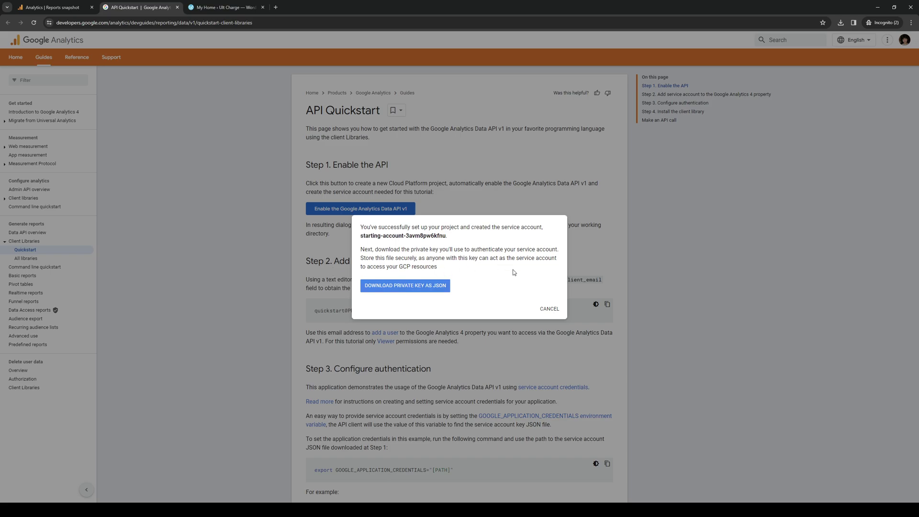
pyautogui.moveTo(551, 313)
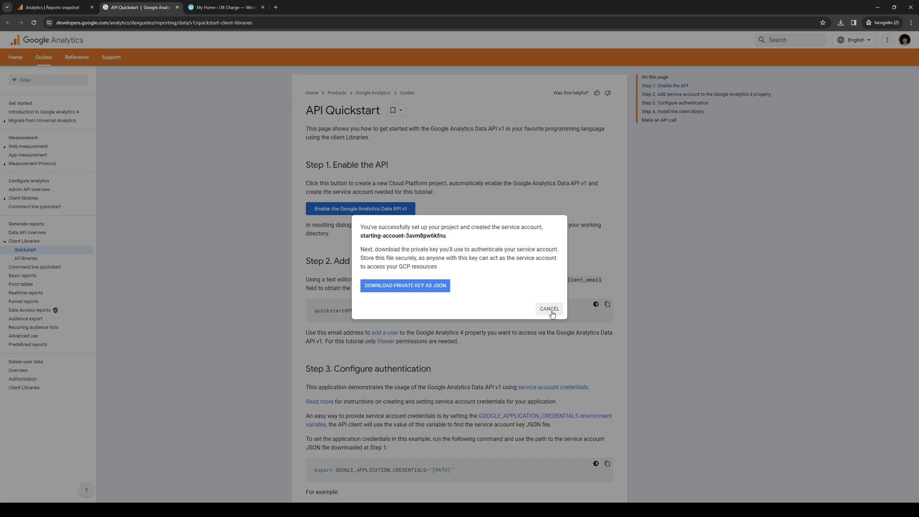
# Close the service-account setup confirmation without downloading the private key.
pyautogui.click(549, 308)
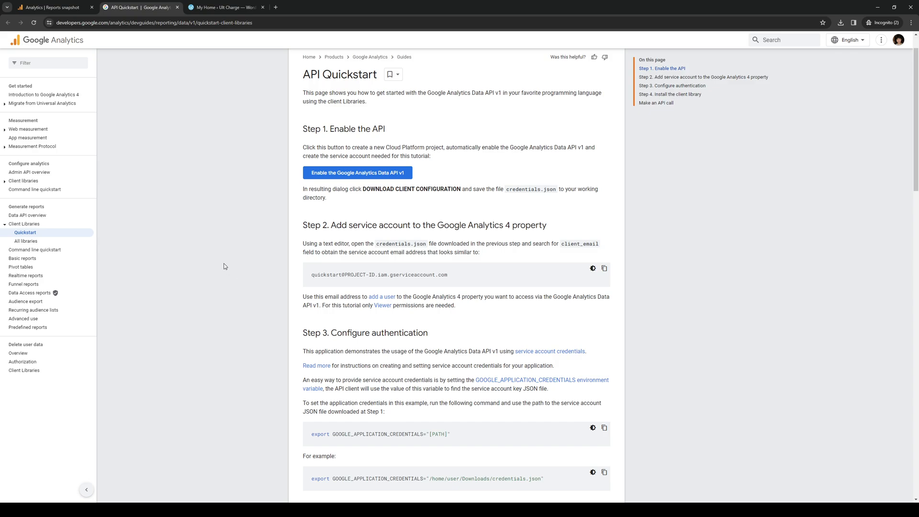
pyautogui.moveTo(498, 403)
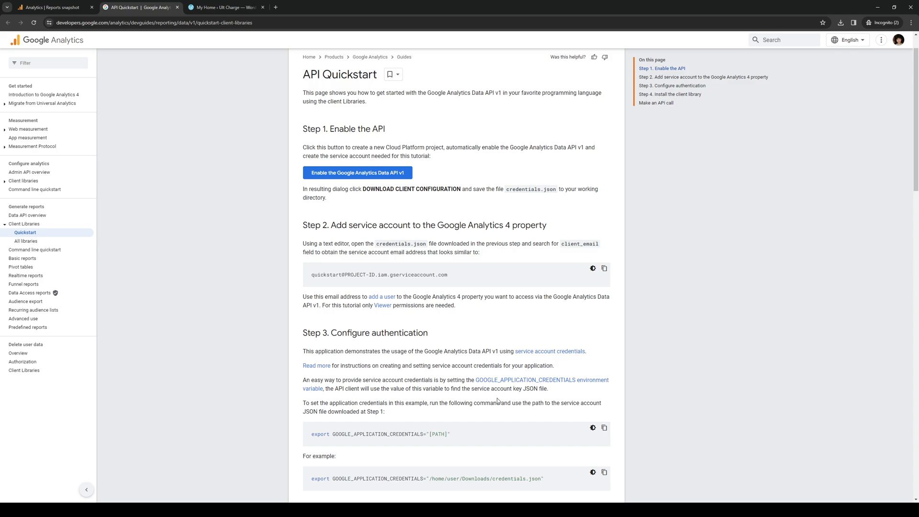
pyautogui.scroll(-3)
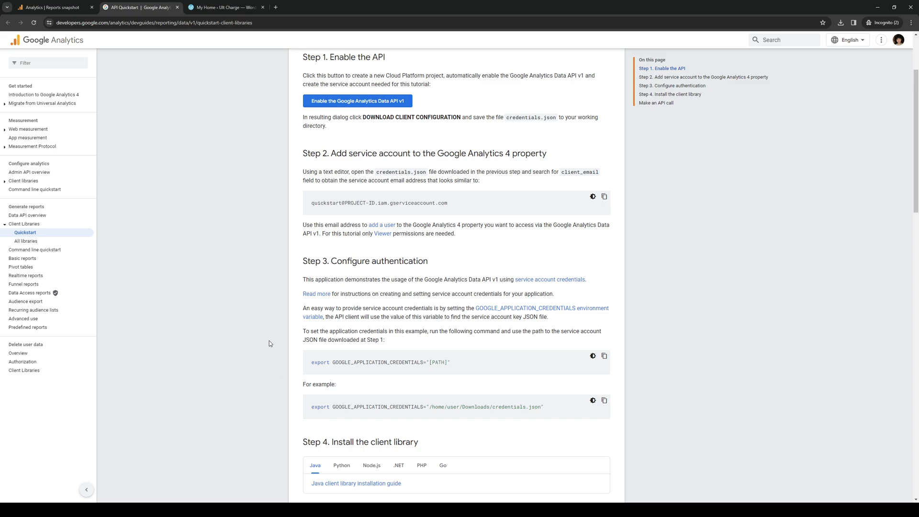
pyautogui.moveTo(452, 365)
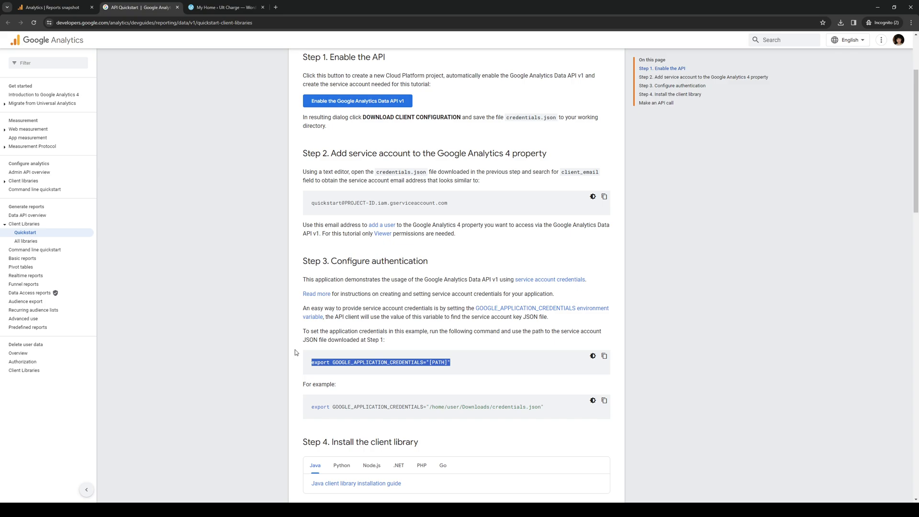
pyautogui.moveTo(432, 373)
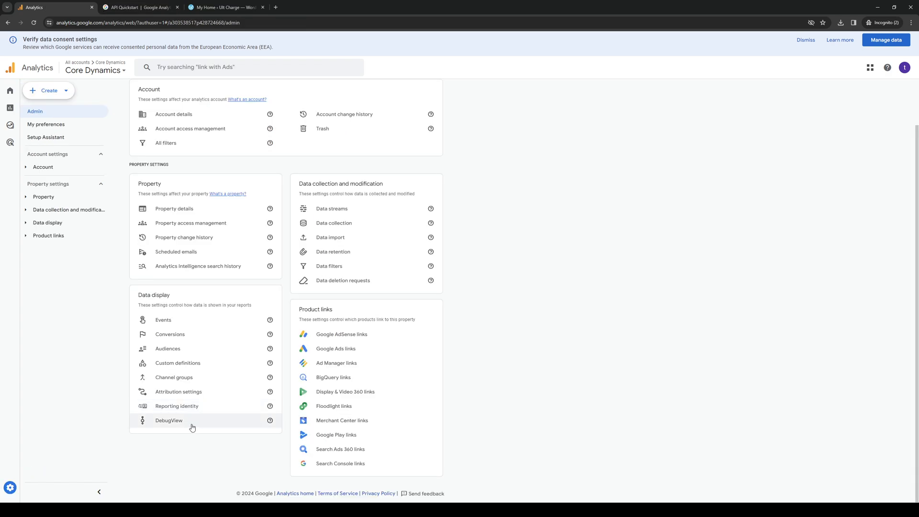
pyautogui.click(169, 421)
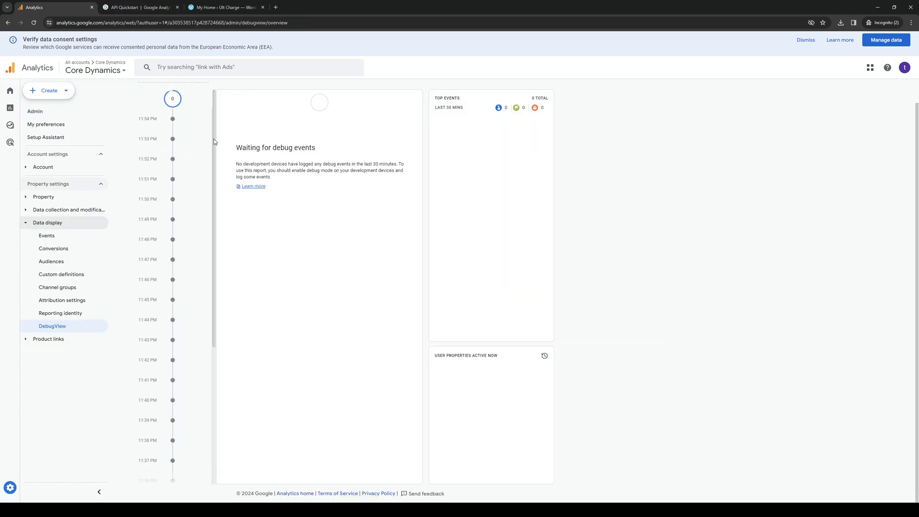
pyautogui.click(143, 7)
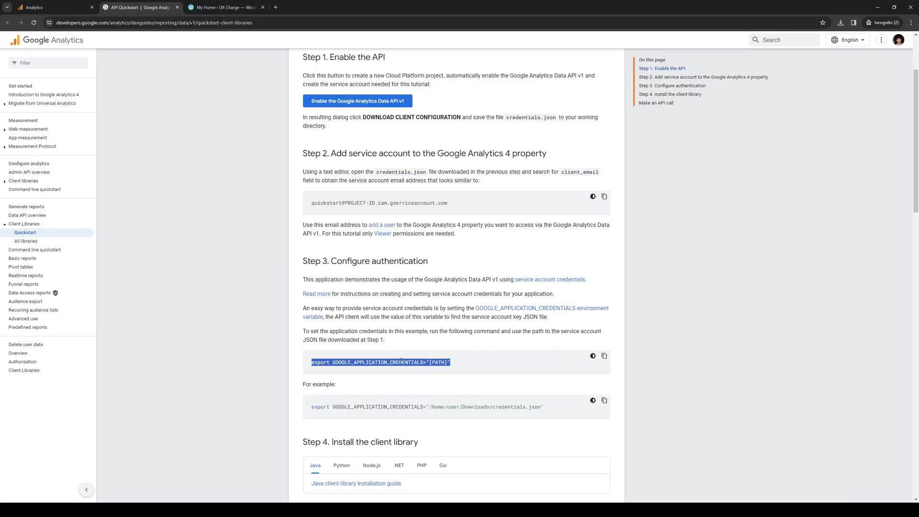
# Skim Step 4 and the API call sample, then return to the Analytics DebugView.
pyautogui.scroll(-3)
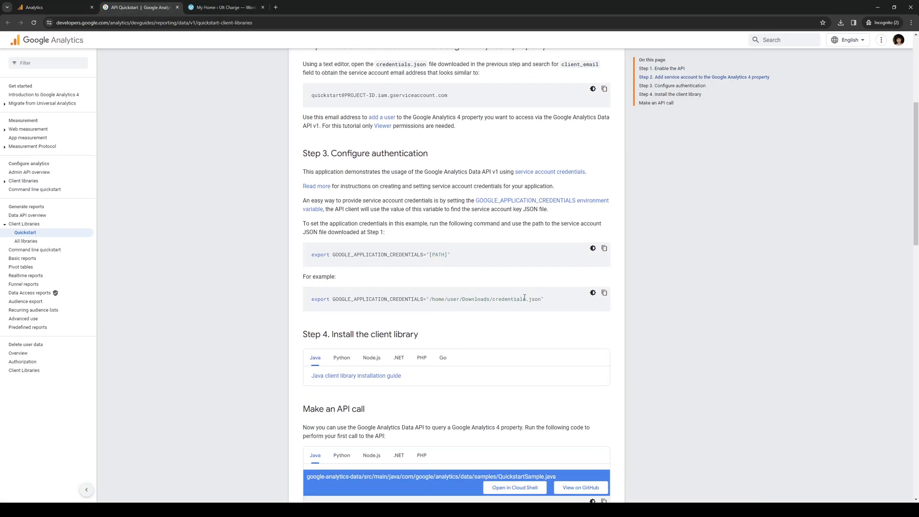
pyautogui.moveTo(423, 308)
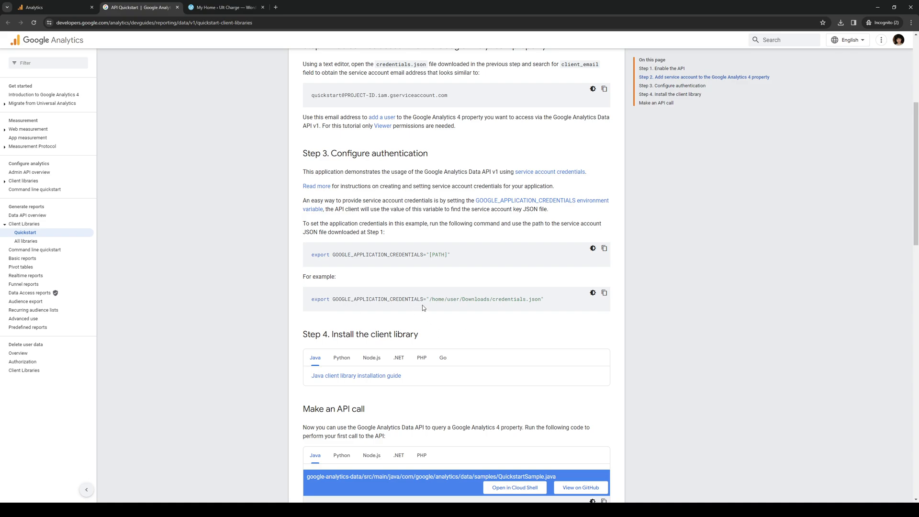
pyautogui.moveTo(482, 319)
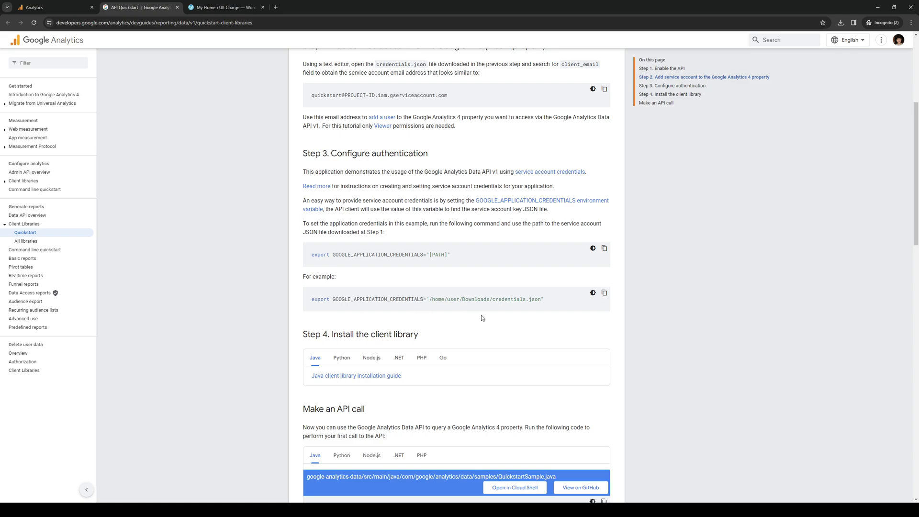
pyautogui.scroll(-3)
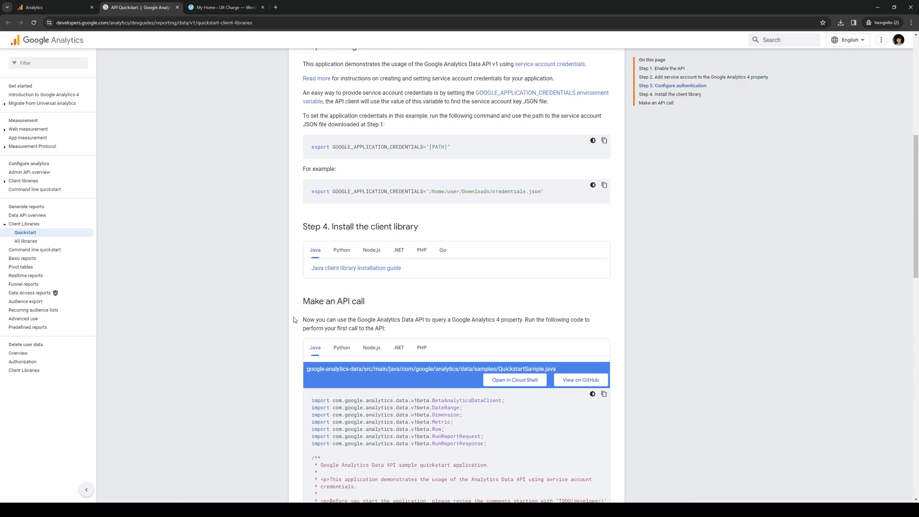
pyautogui.moveTo(148, 211)
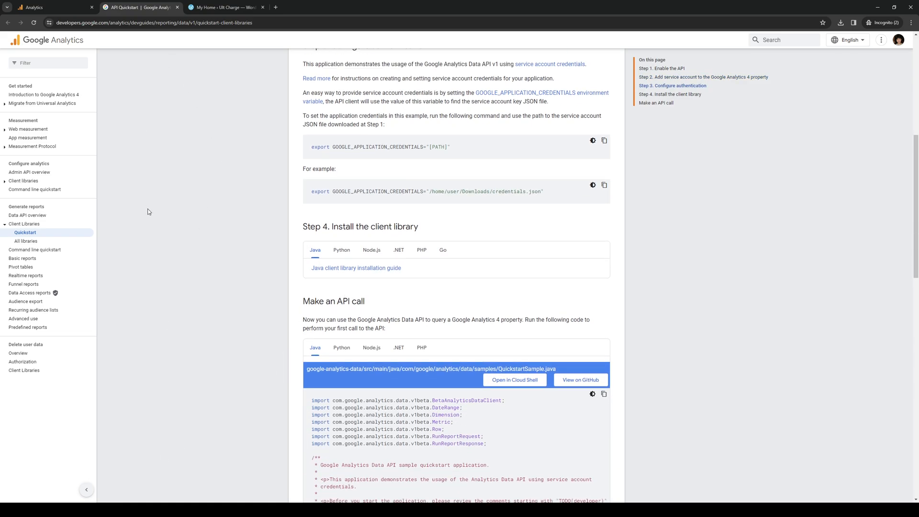
pyautogui.click(52, 8)
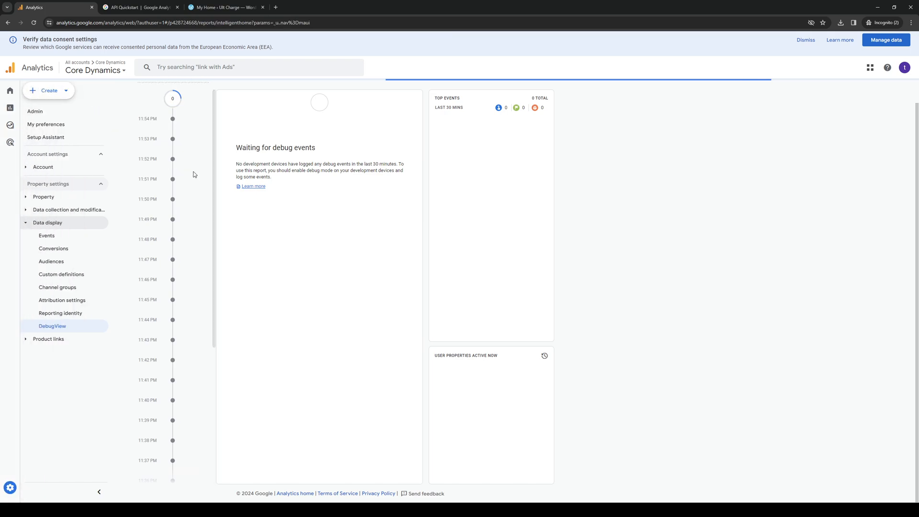
# Go to Home, then the Reports snapshot for Core Dynamics showing no data yet.
pyautogui.click(10, 90)
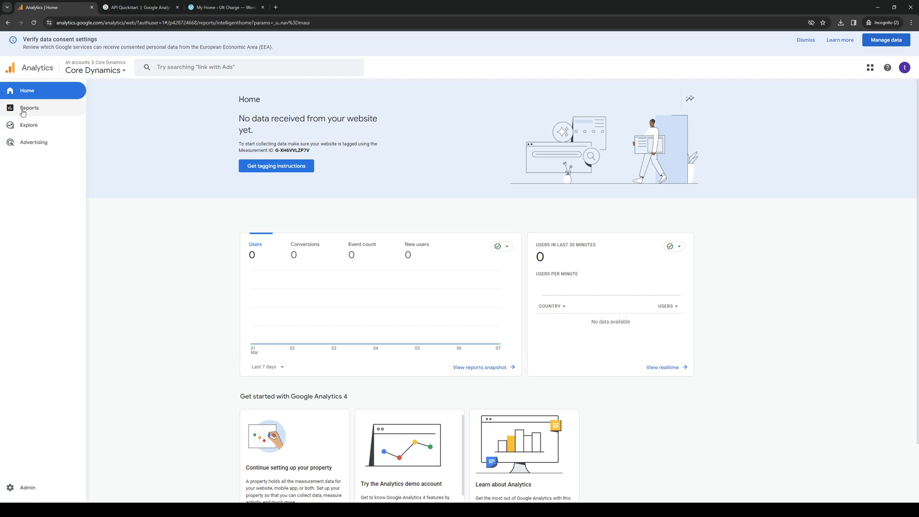
pyautogui.click(28, 107)
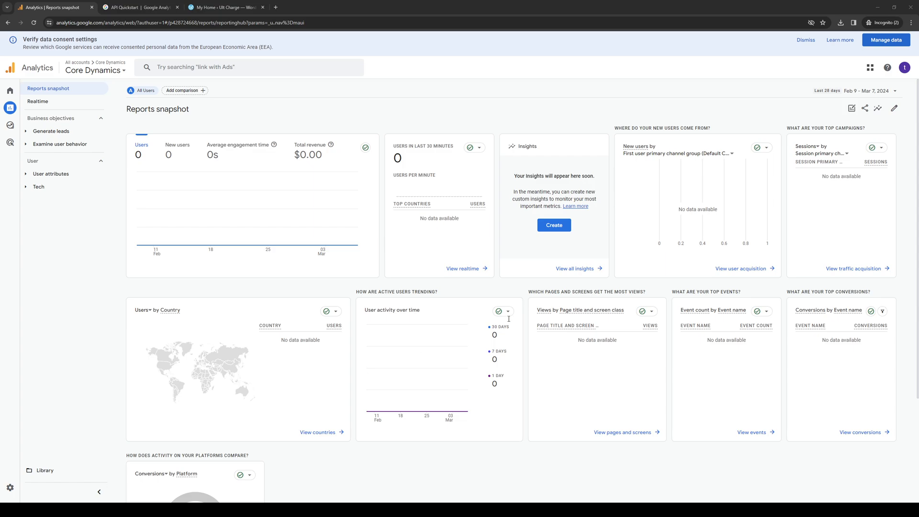
pyautogui.moveTo(510, 215)
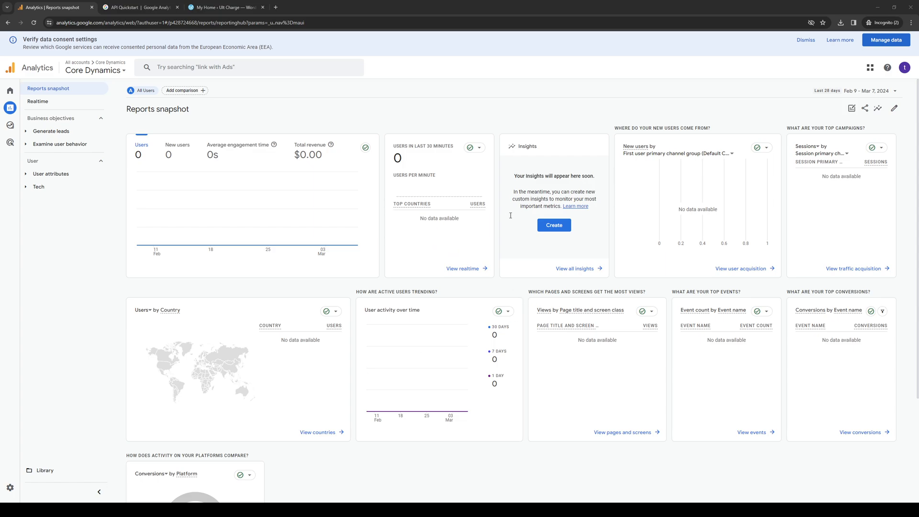
pyautogui.moveTo(326, 150)
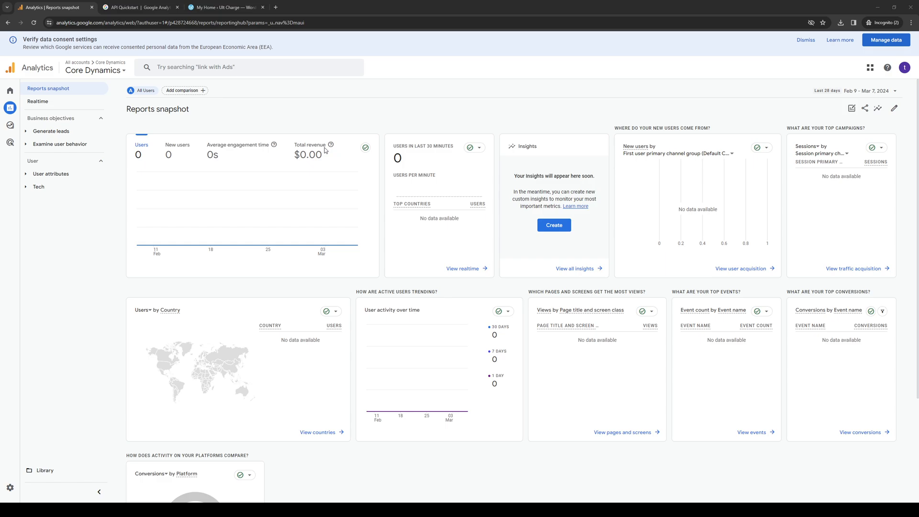
pyautogui.moveTo(318, 164)
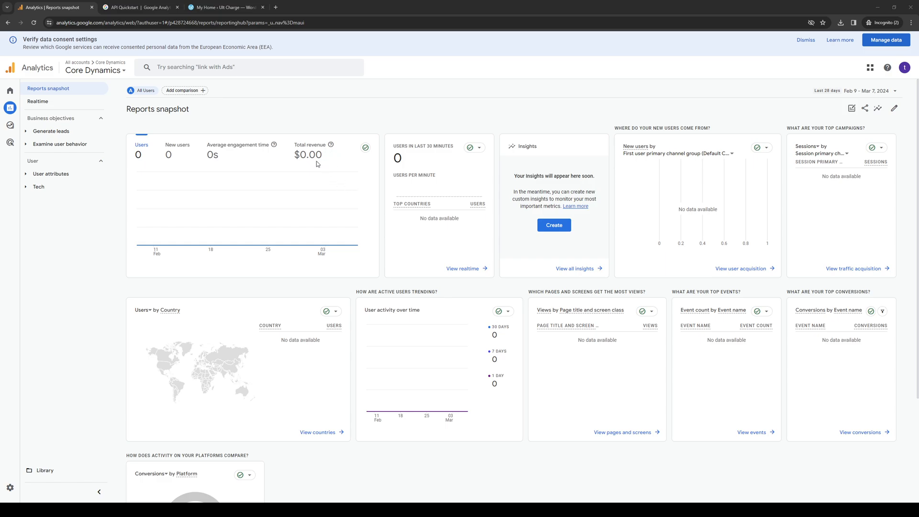
pyautogui.moveTo(383, 184)
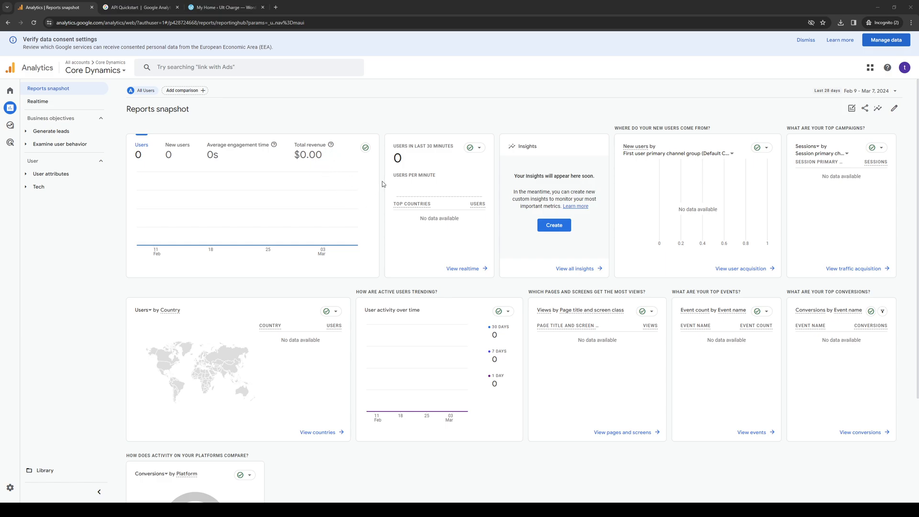